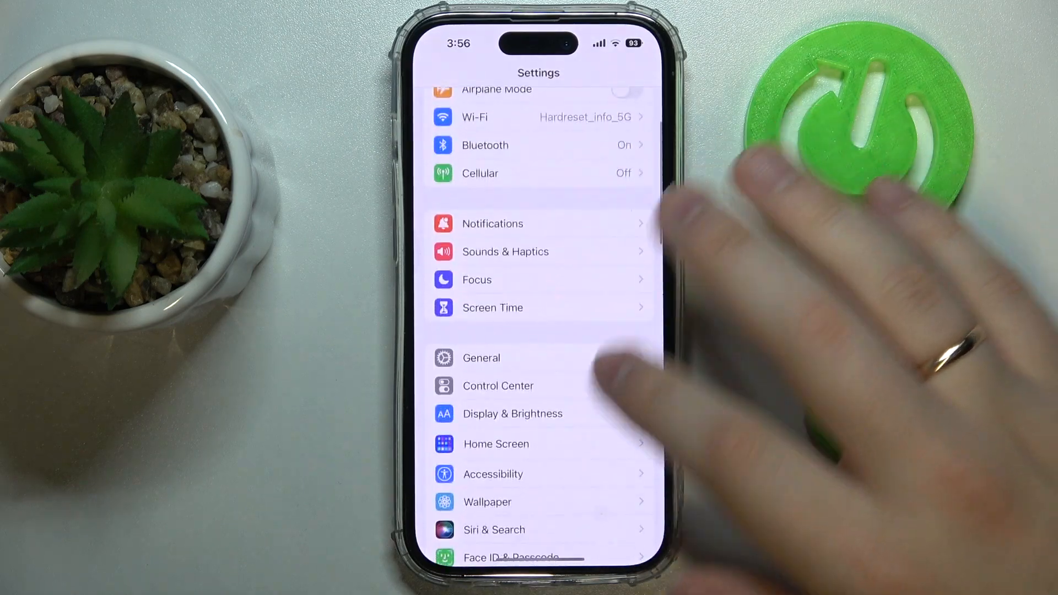
# - Reach General > iPhone Storage and browse the per-app usage list, led by Genshin Impact at 3.76 GB
pyautogui.click(481, 357)
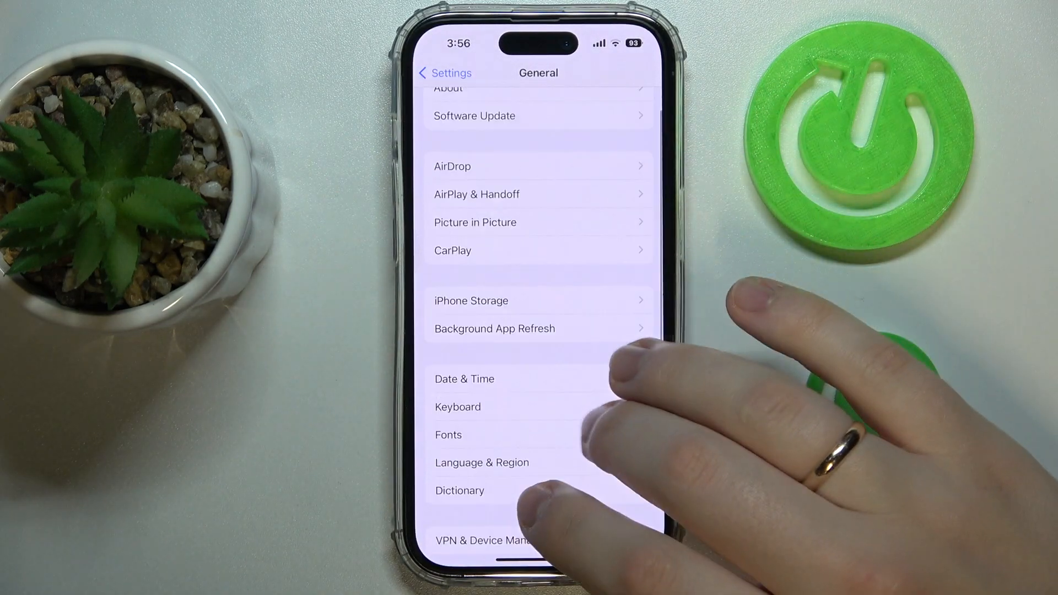
pyautogui.click(472, 300)
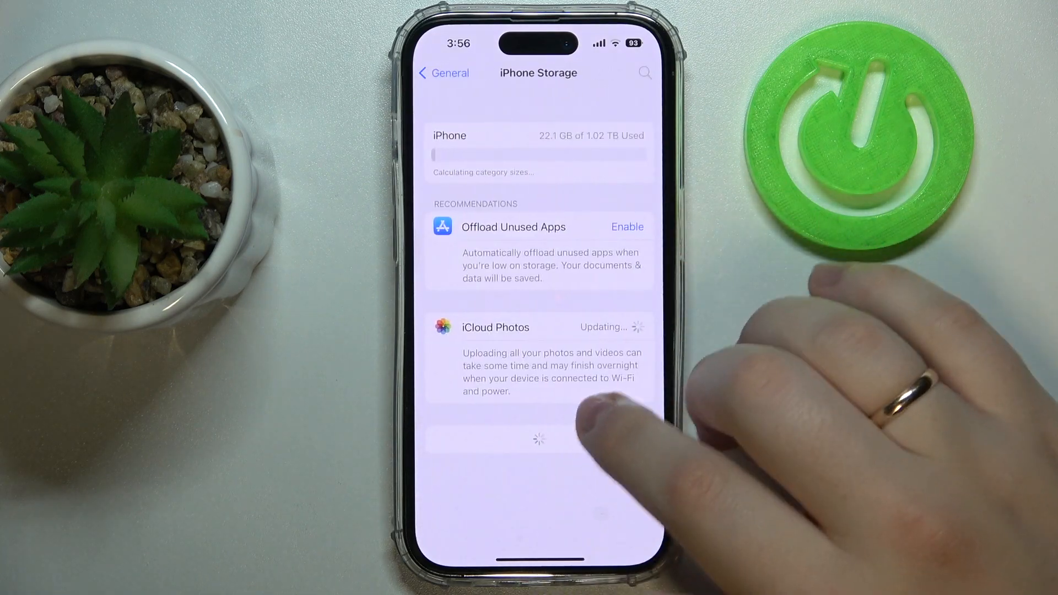
pyautogui.scroll(-3)
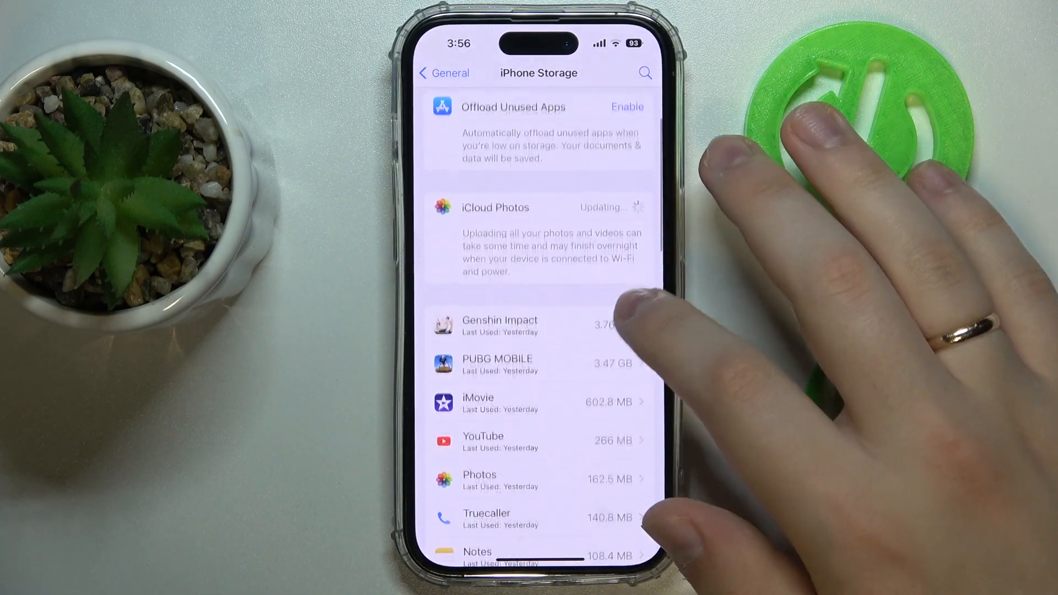
pyautogui.scroll(-3)
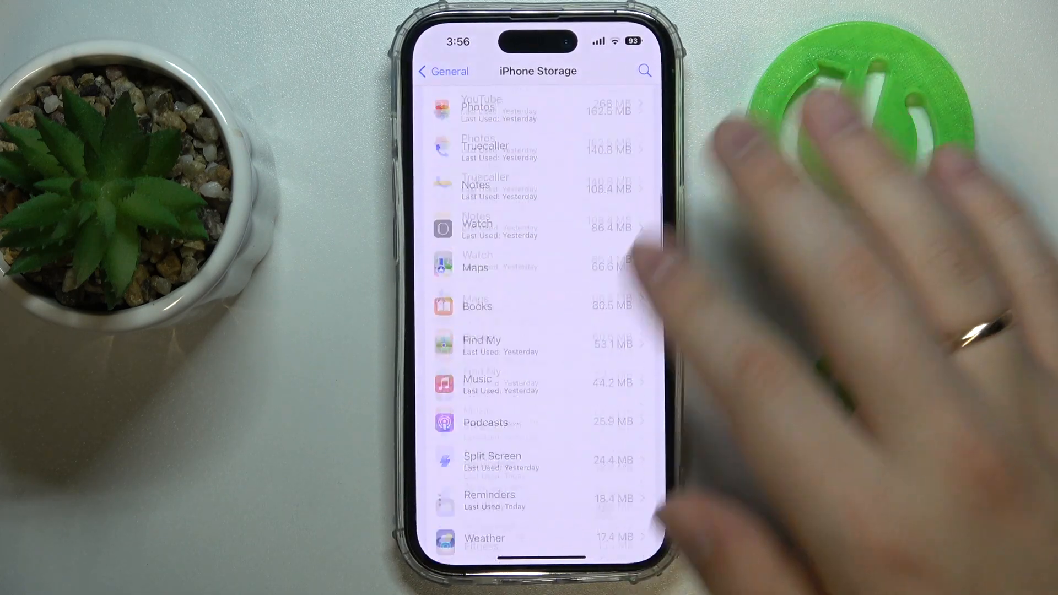
pyautogui.scroll(-3)
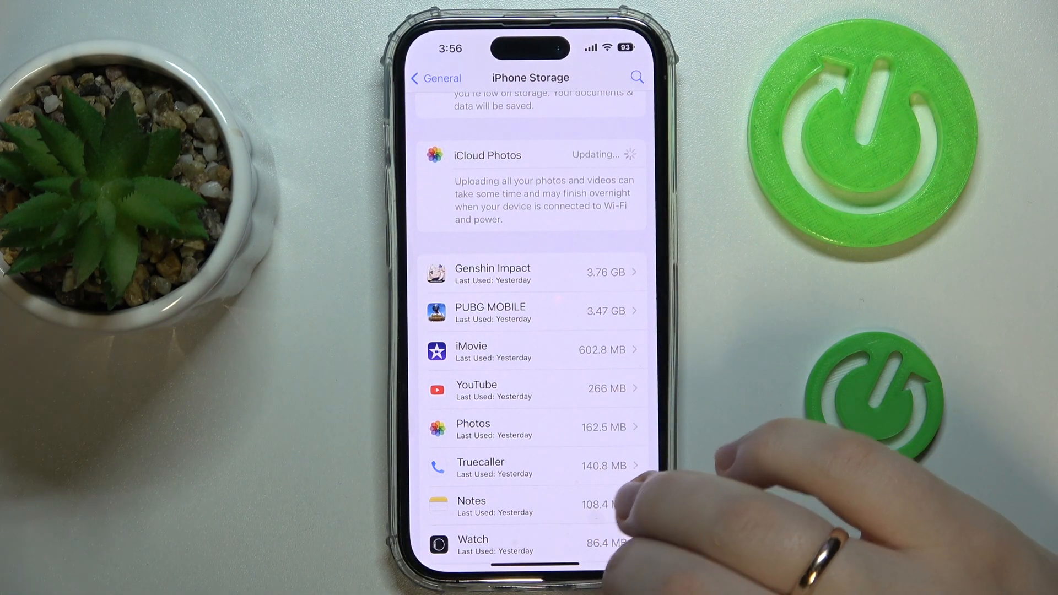
pyautogui.scroll(-3)
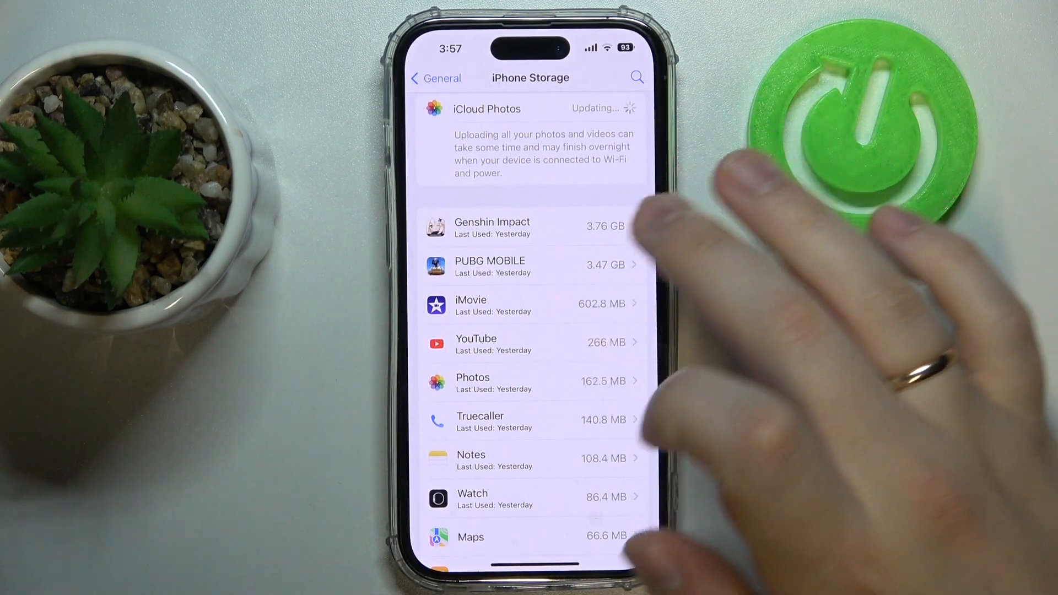
# - Delete Genshin Impact and its data, leaving PUBG MOBILE (3.47 GB) at the top of the list
pyautogui.click(514, 227)
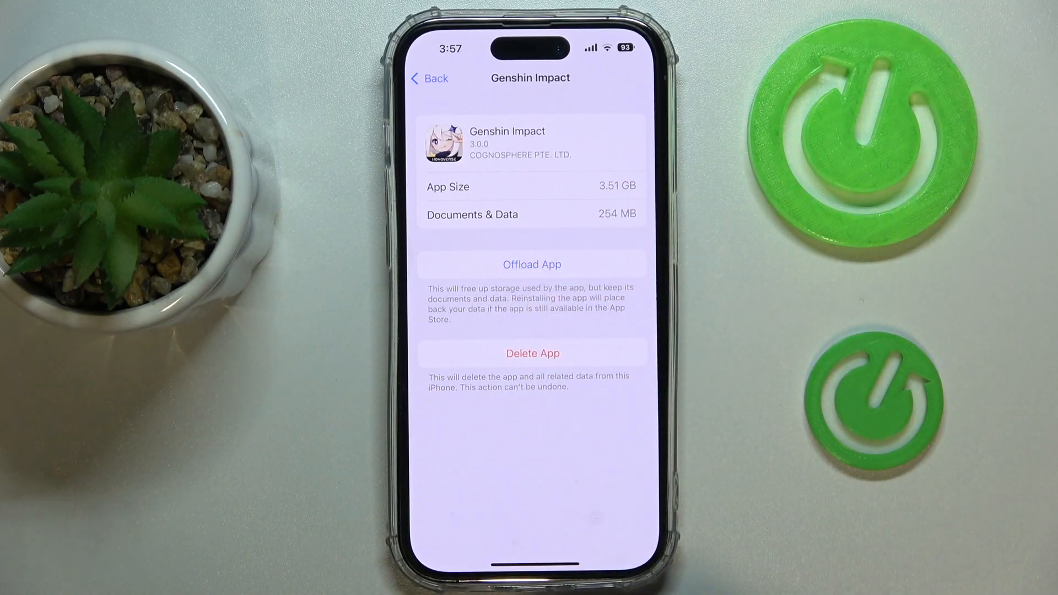
pyautogui.click(533, 353)
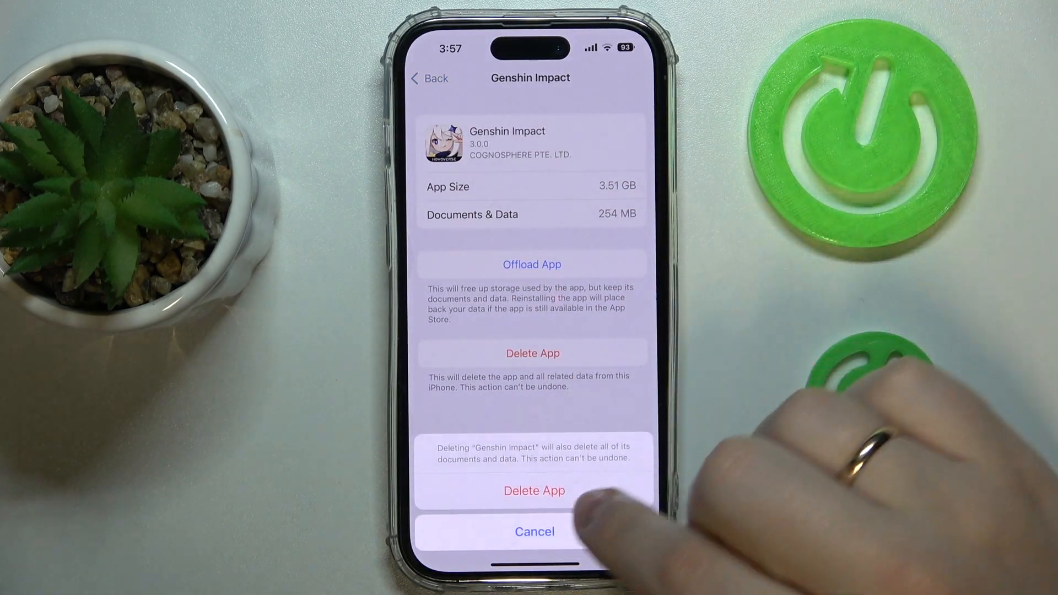
pyautogui.click(534, 491)
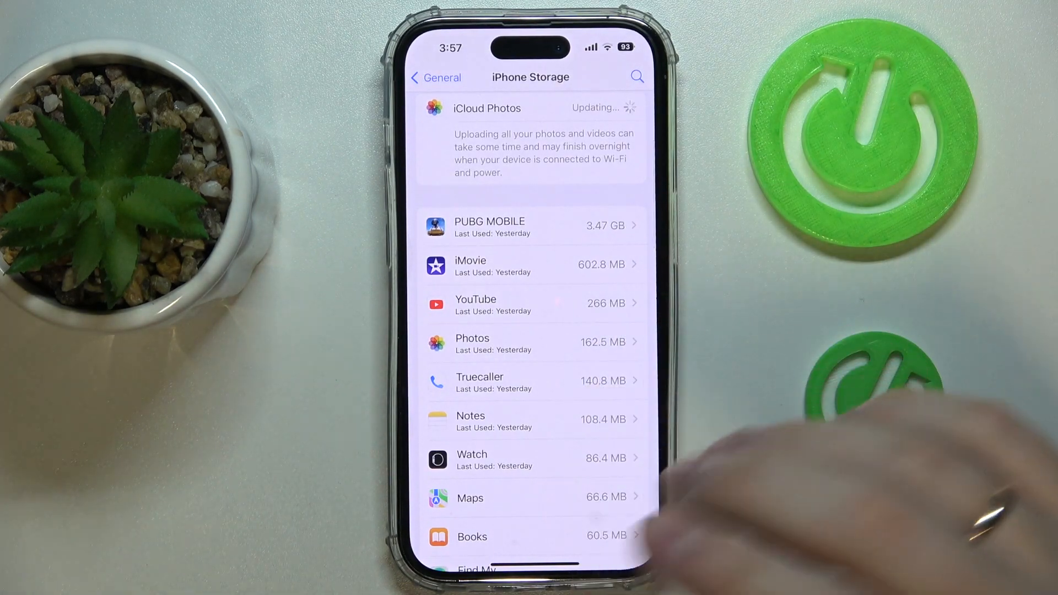
pyautogui.scroll(-3)
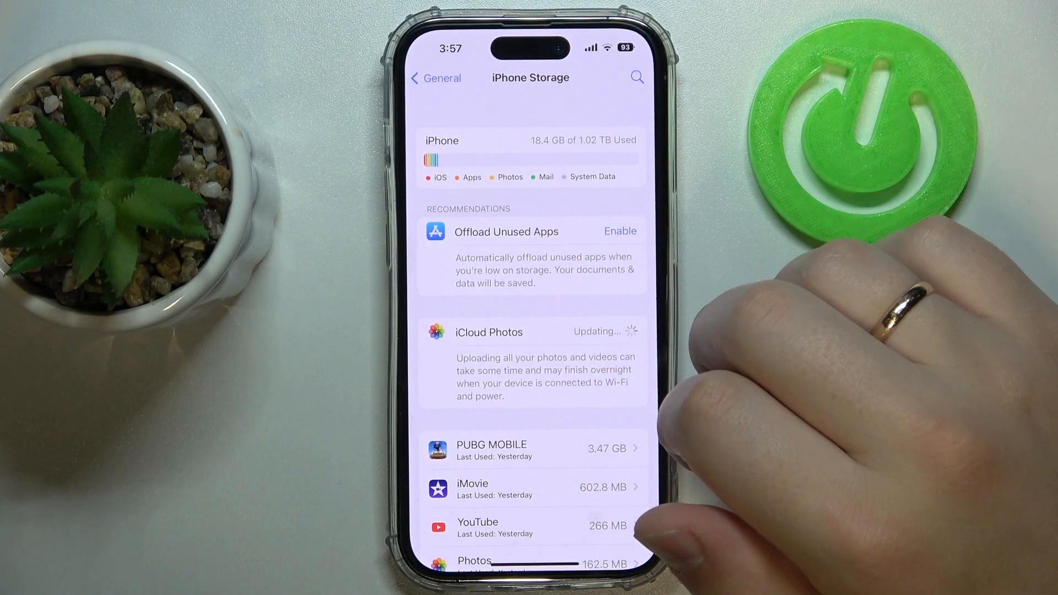
pyautogui.scroll(-3)
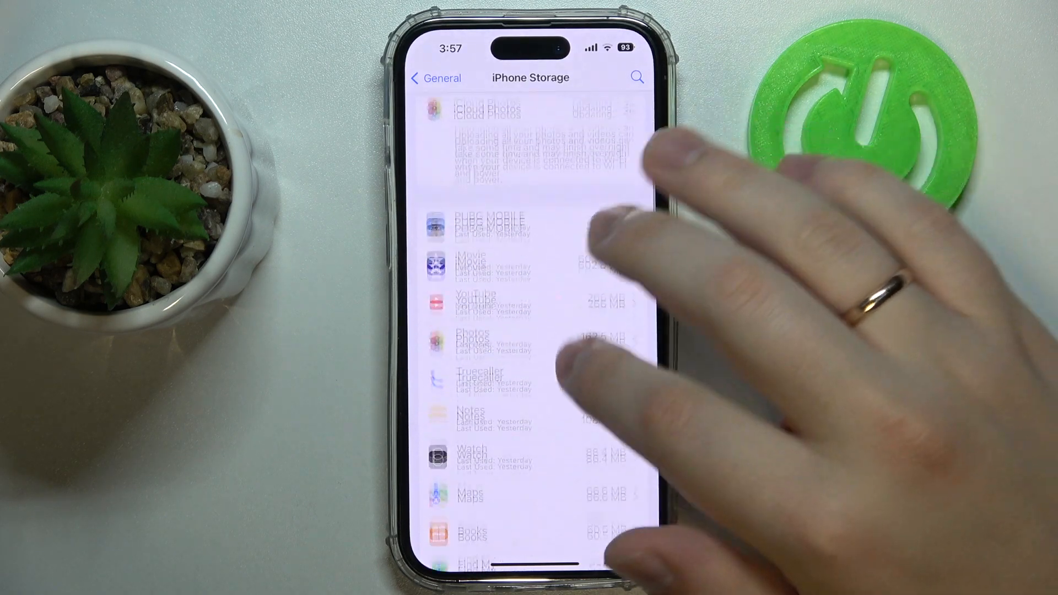
pyautogui.scroll(-3)
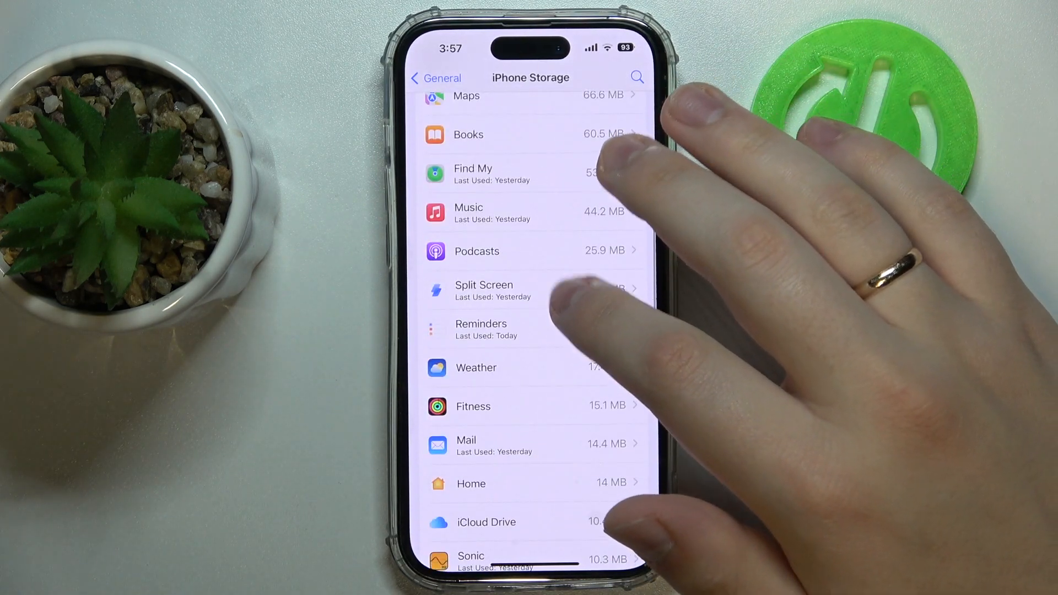
pyautogui.scroll(-3)
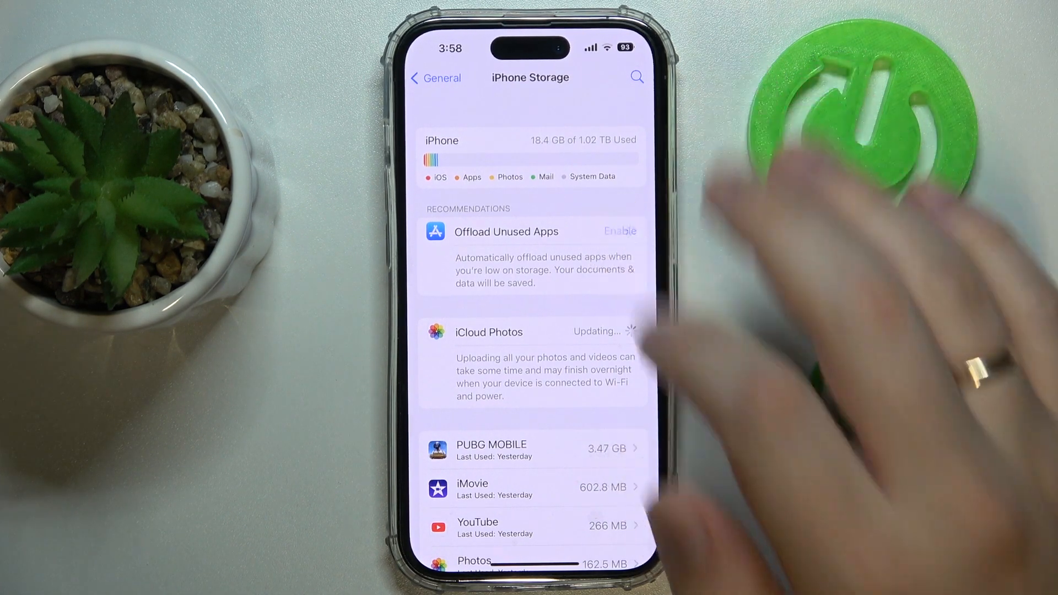
# - Enable the Offload Unused Apps recommendation and browse the remaining app list
pyautogui.click(621, 232)
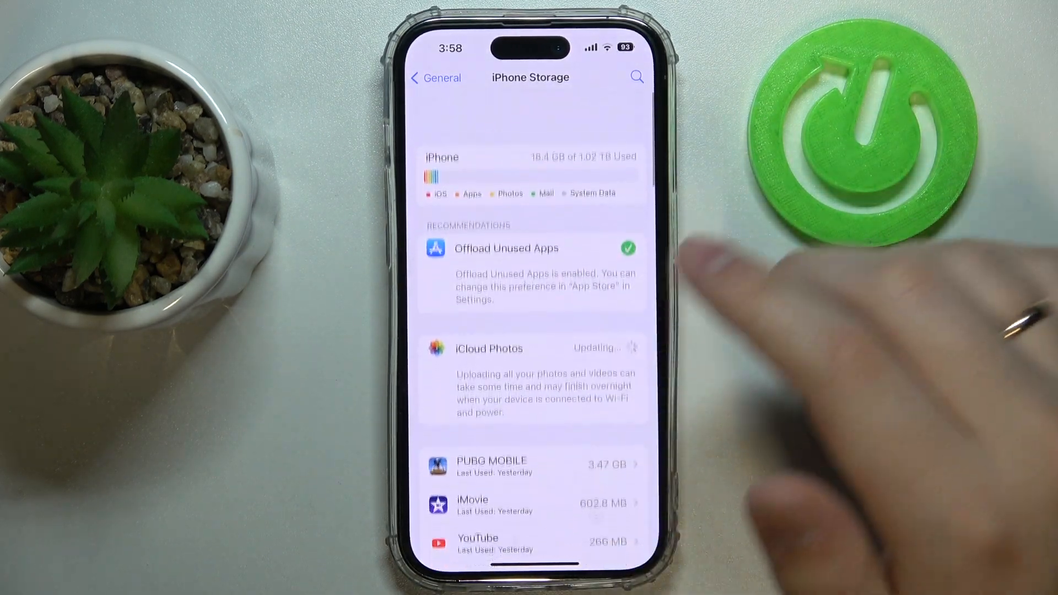
pyautogui.scroll(-3)
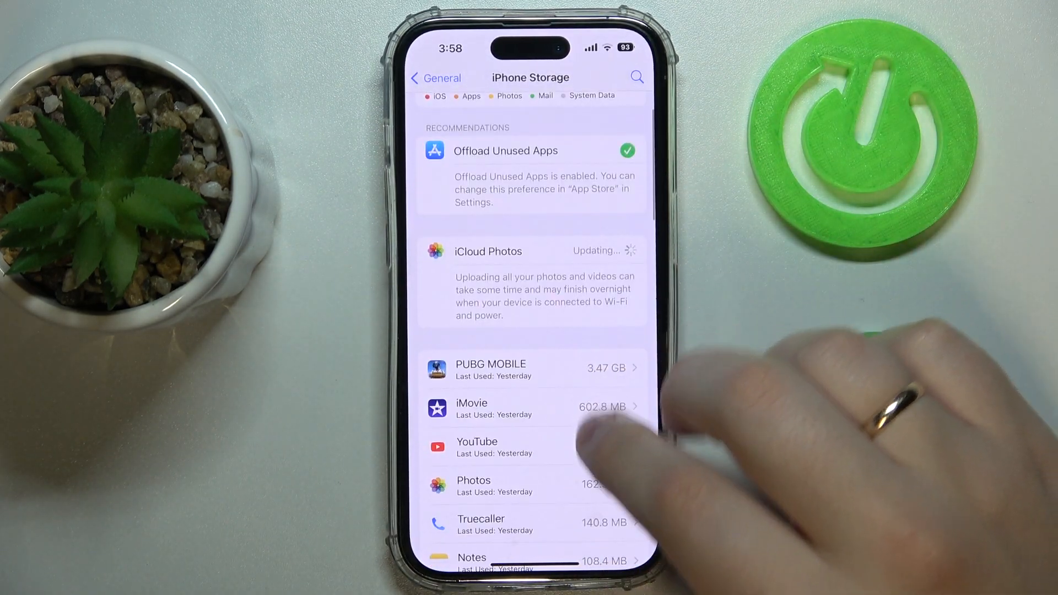
pyautogui.scroll(-3)
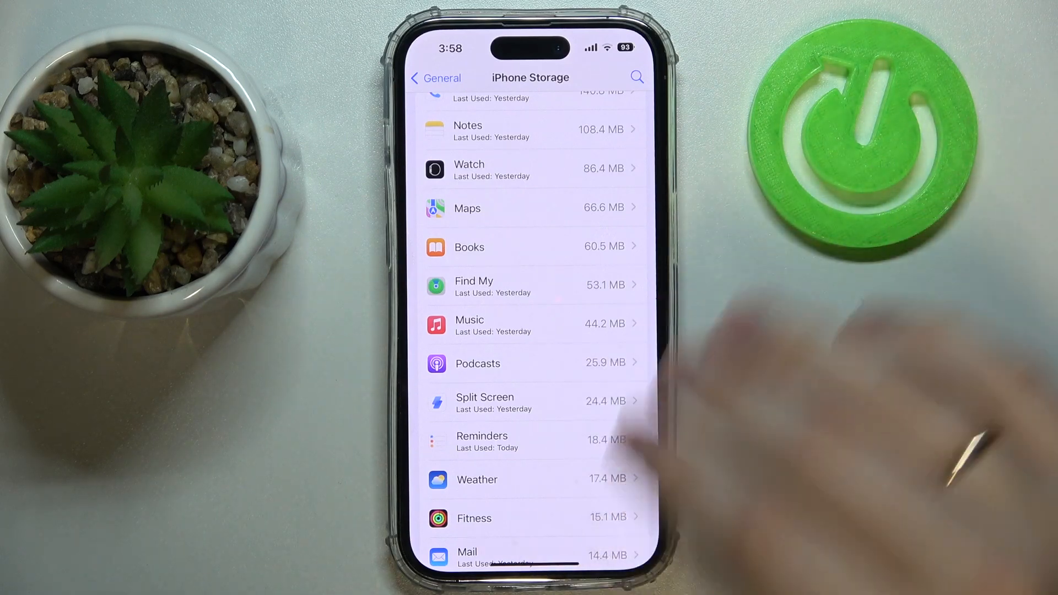
pyautogui.scroll(-3)
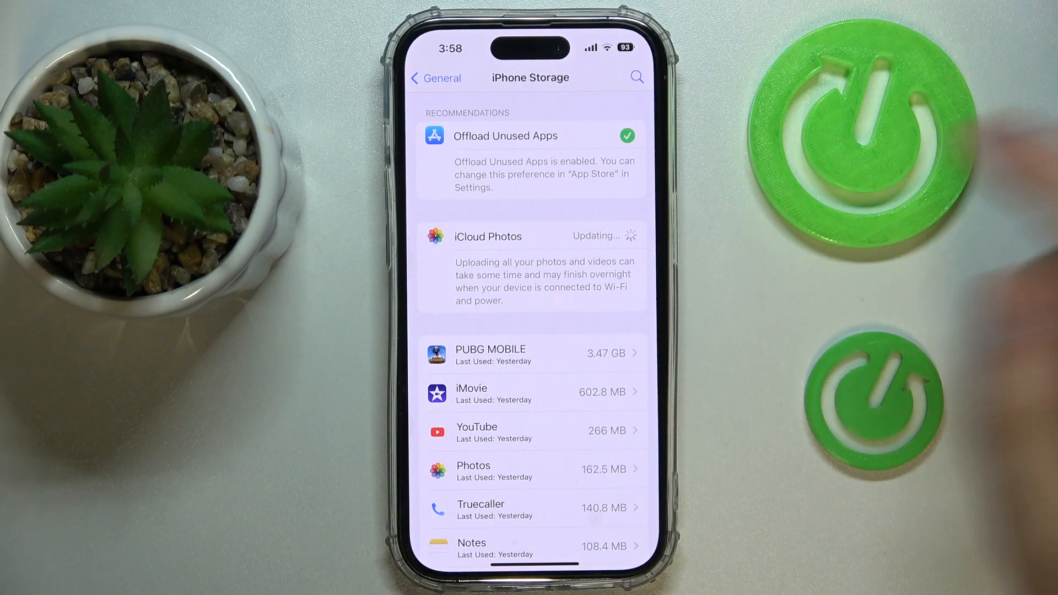
pyautogui.scroll(-3)
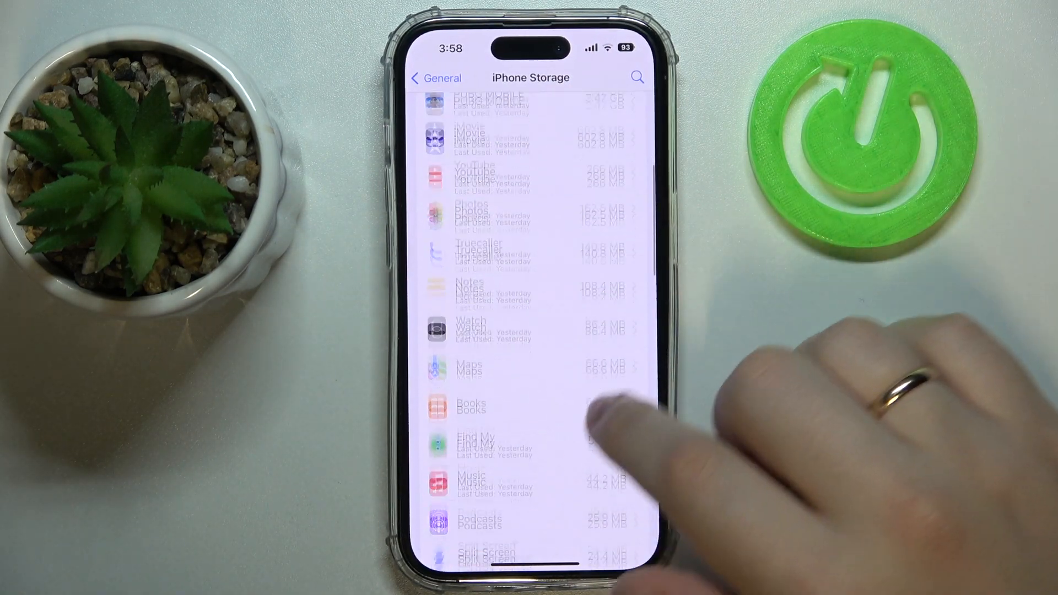
pyautogui.scroll(-3)
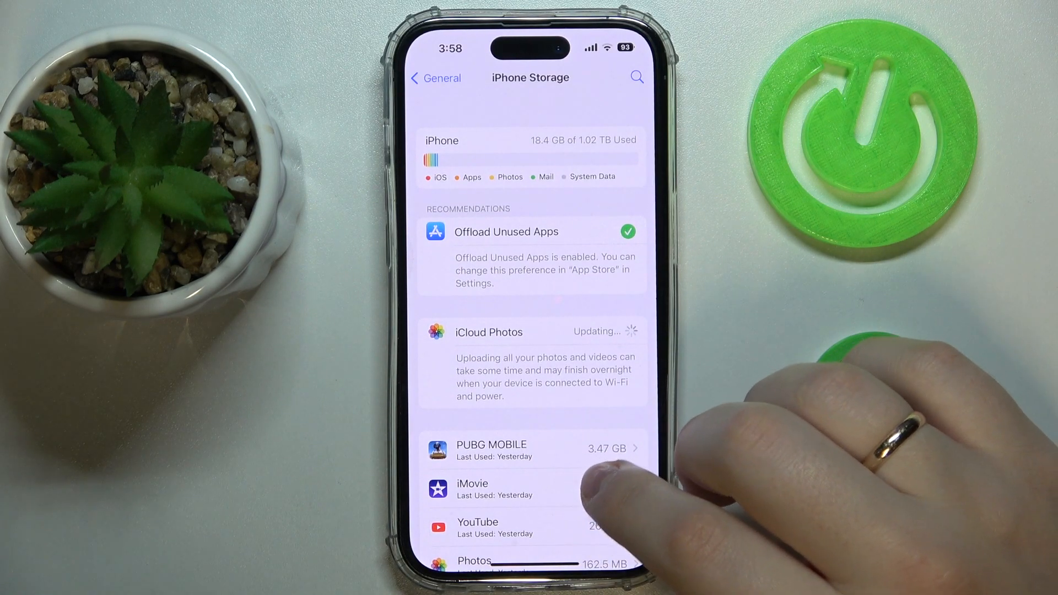
pyautogui.scroll(-3)
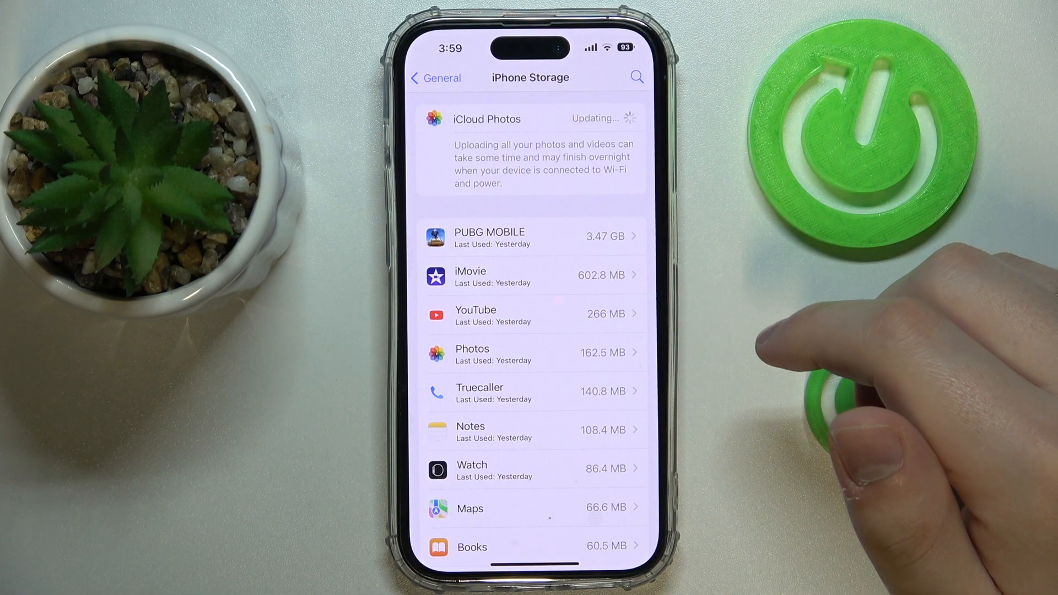
pyautogui.scroll(-3)
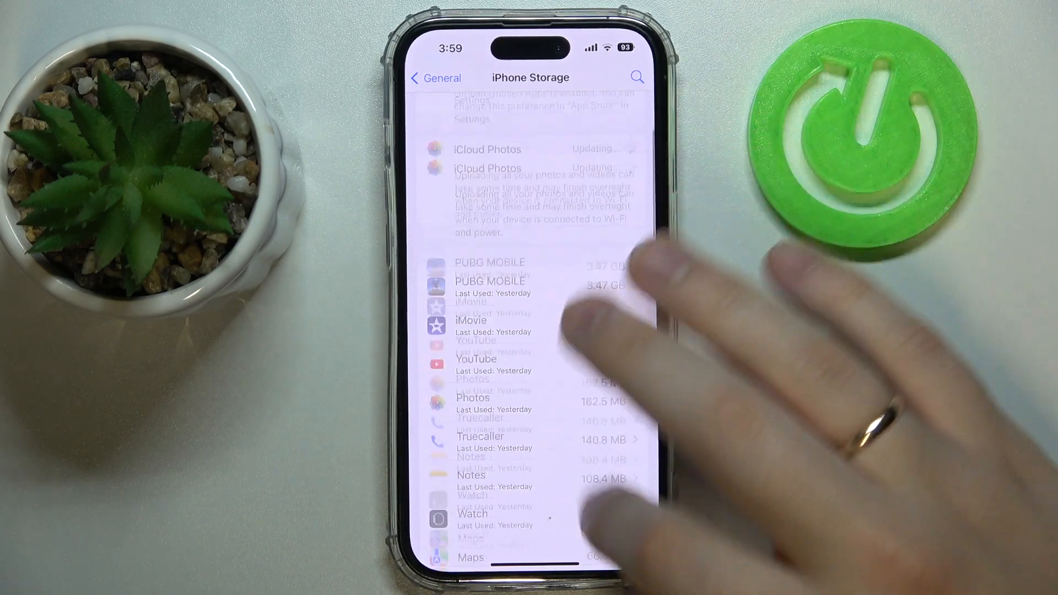
pyautogui.scroll(-3)
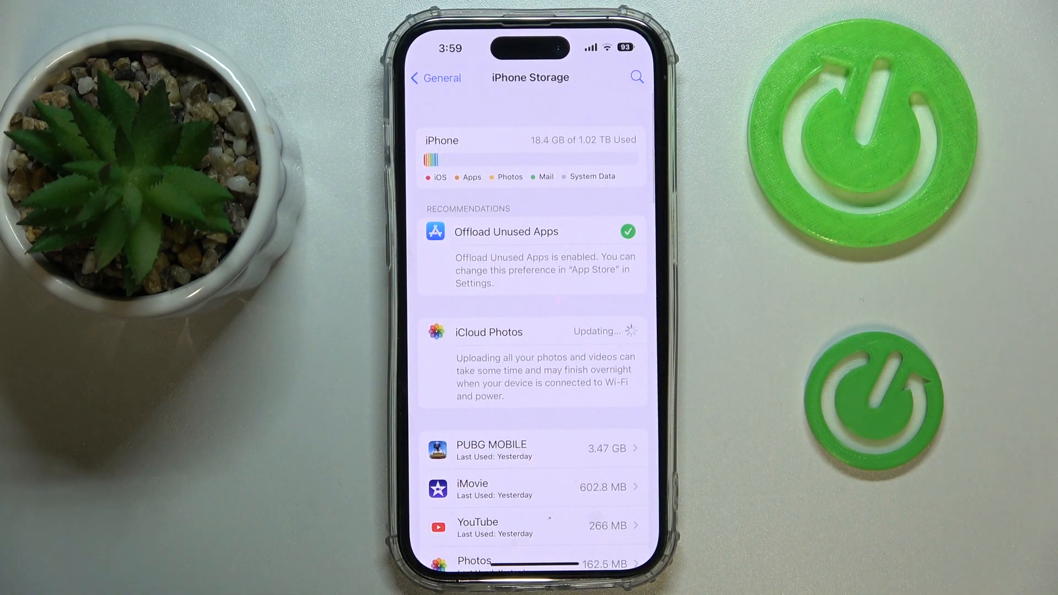
pyautogui.scroll(-3)
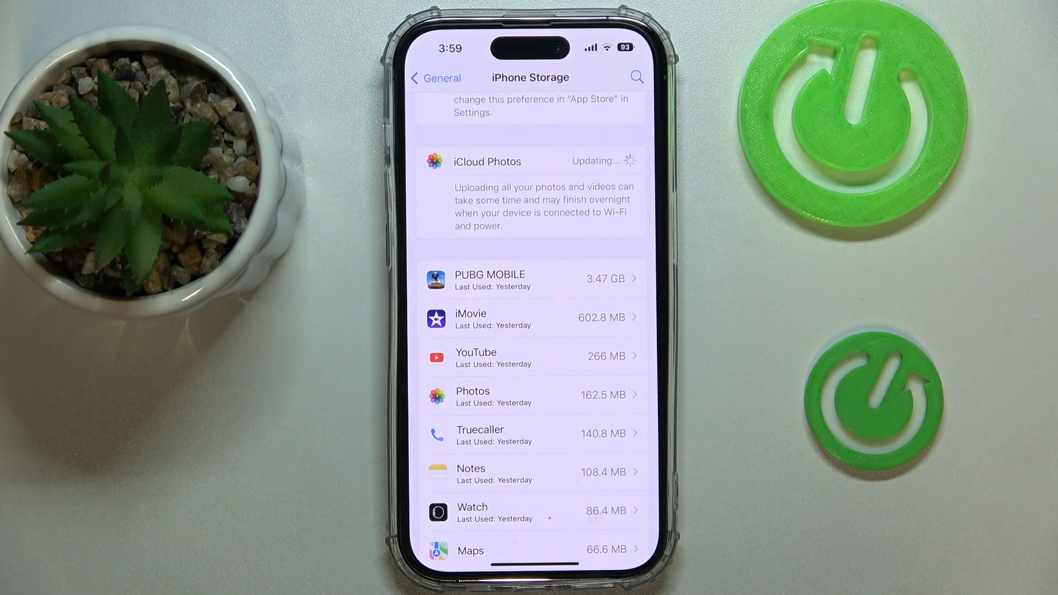
pyautogui.scroll(-3)
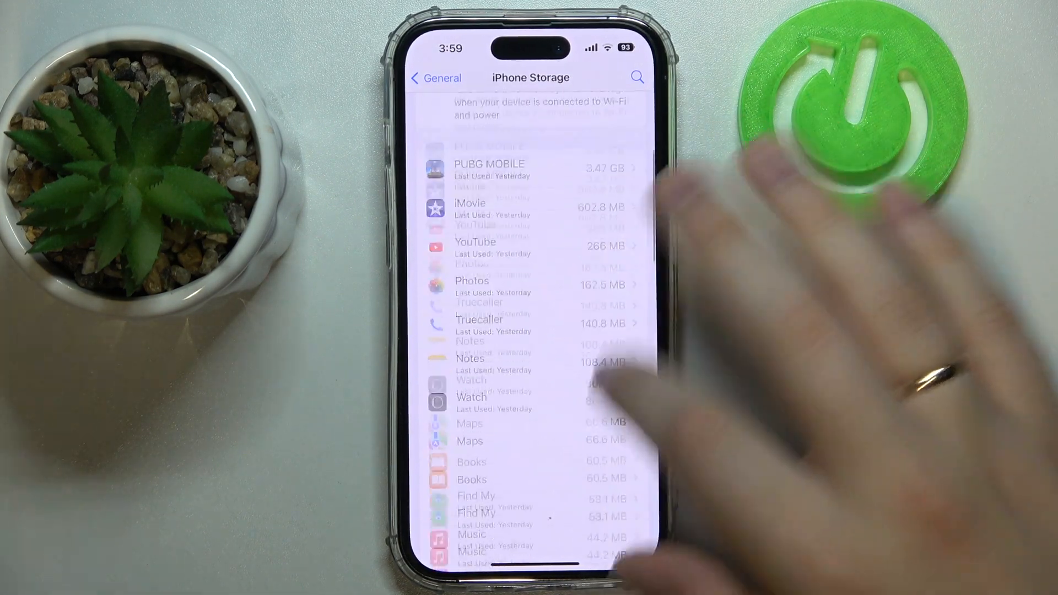
pyautogui.scroll(-3)
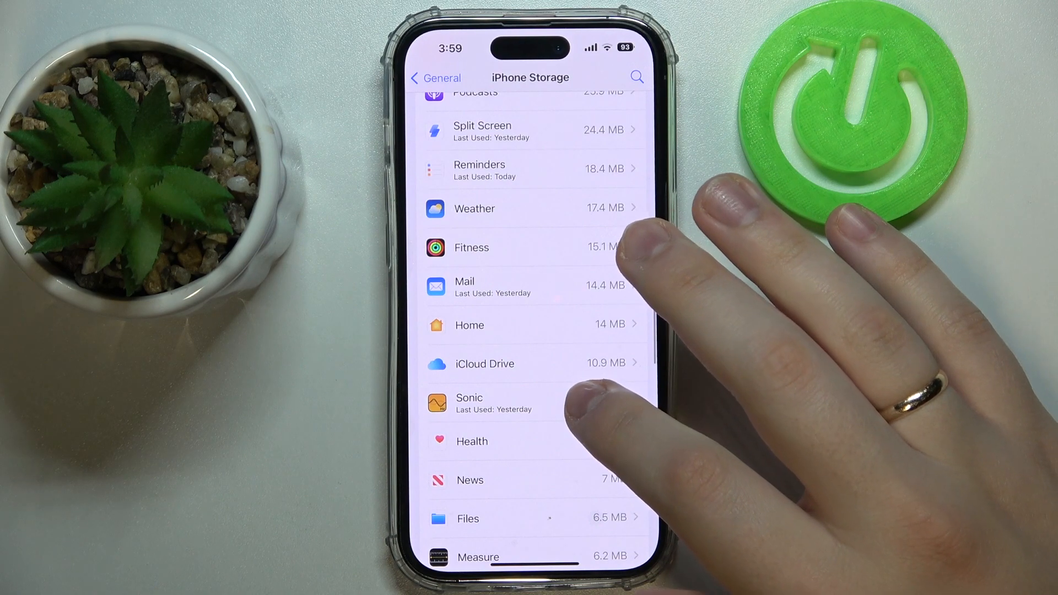
pyautogui.scroll(-3)
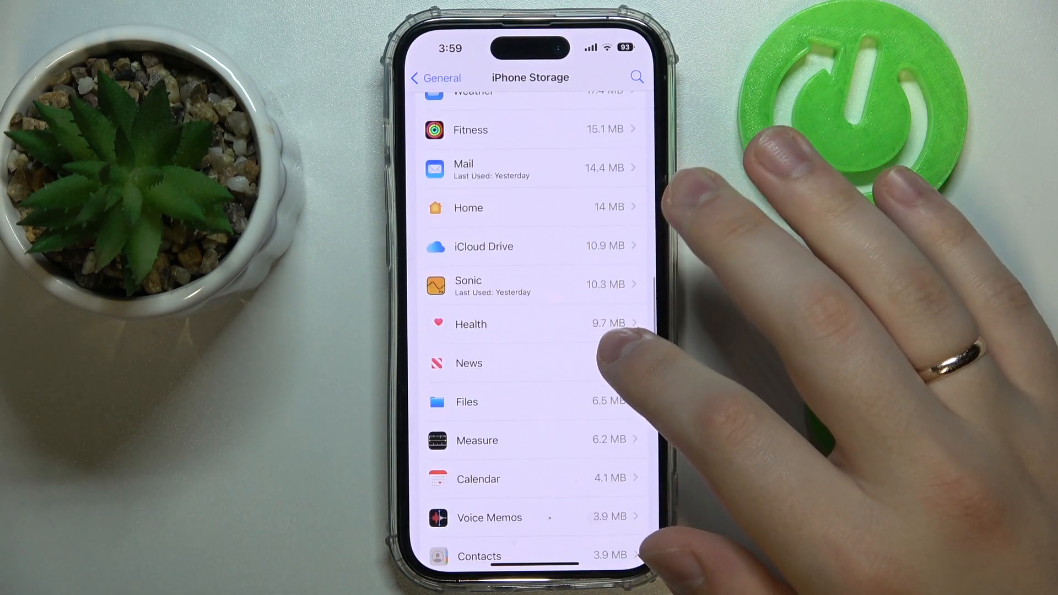
pyautogui.scroll(-3)
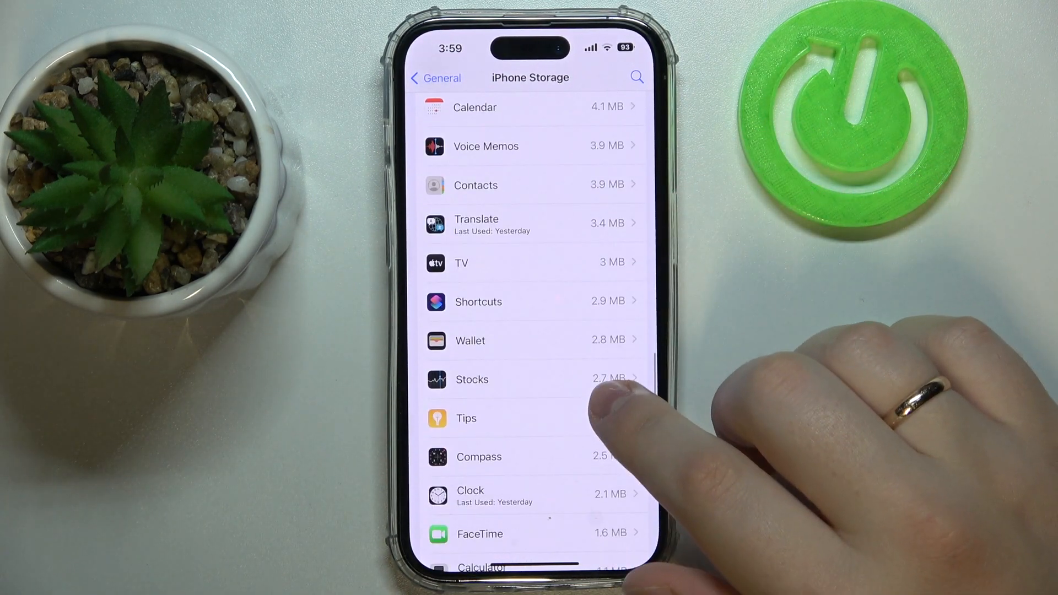